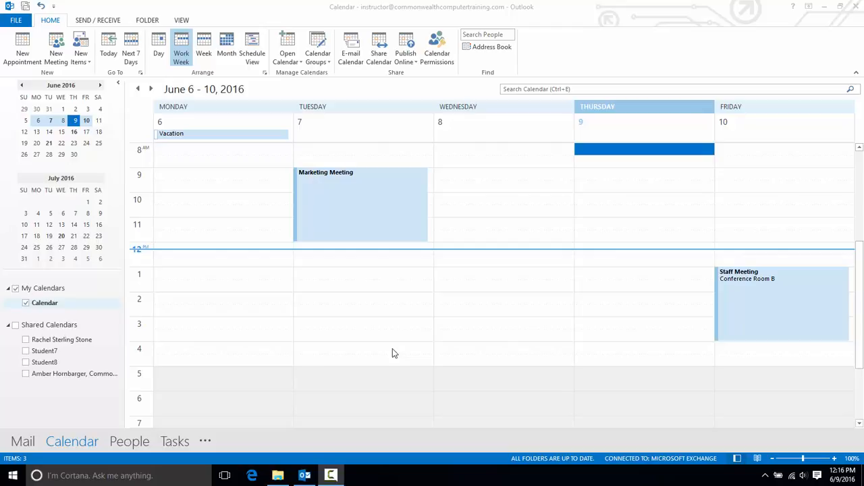
mouse_move(327, 346)
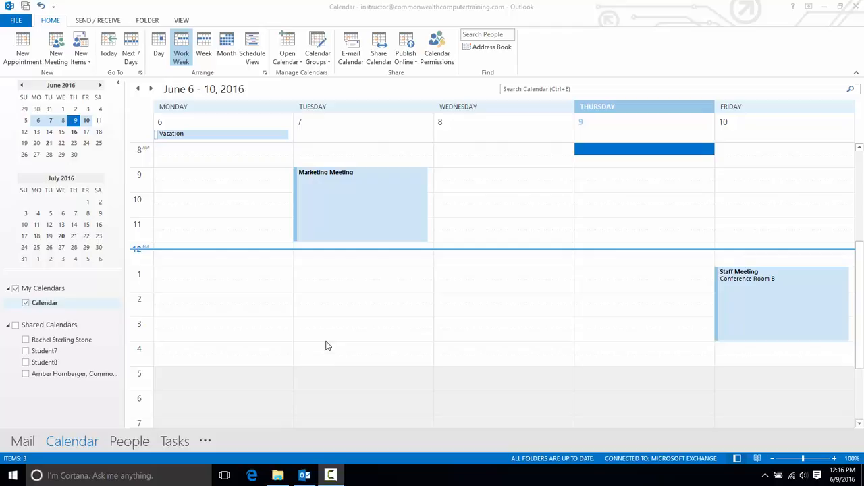
mouse_move(149, 89)
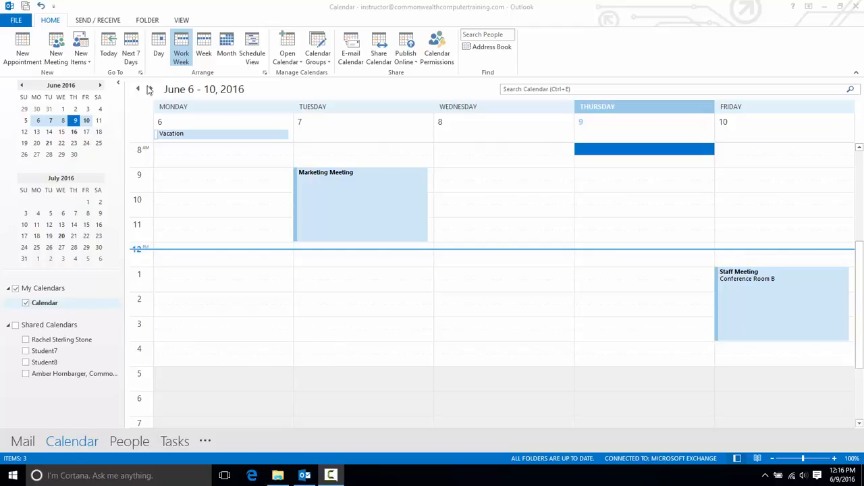
mouse_move(625, 256)
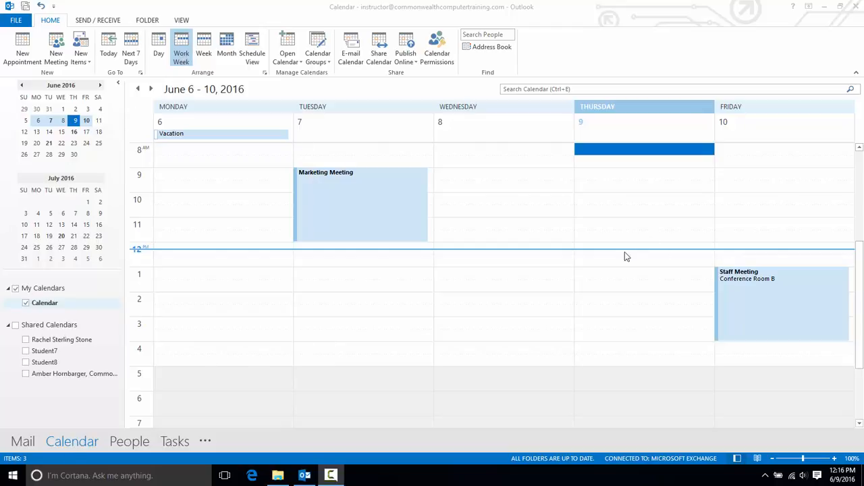
mouse_move(597, 177)
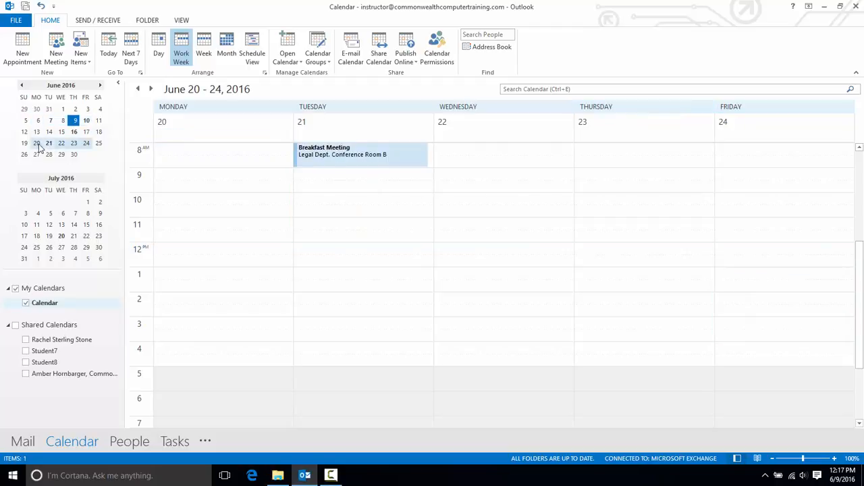
mouse_move(240, 147)
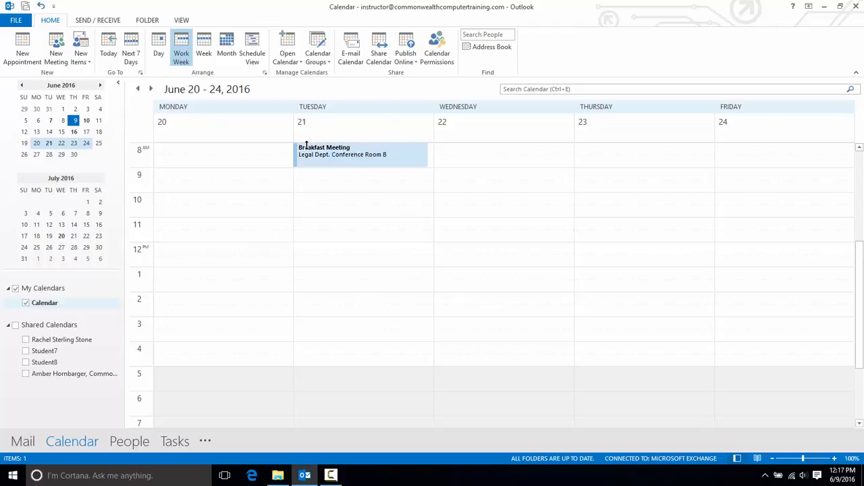
mouse_move(311, 205)
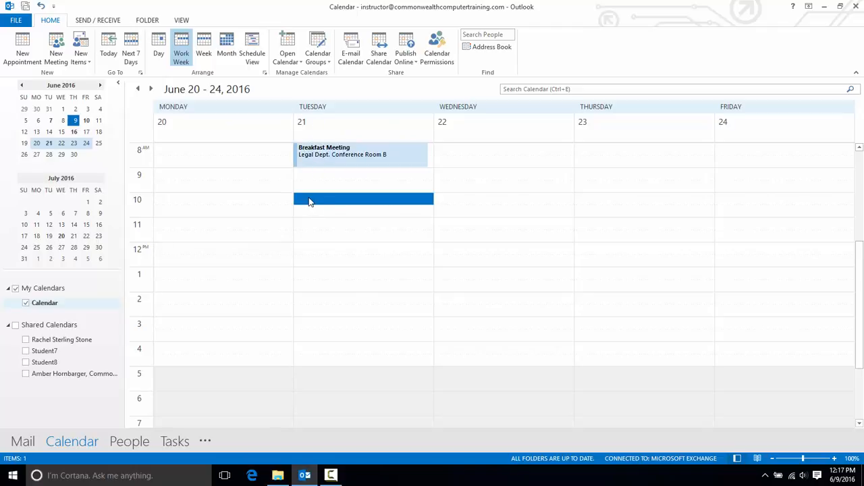
Create a new appointment in the 10:00 slot on Tuesday June 21, 2016.
double_click(363, 199)
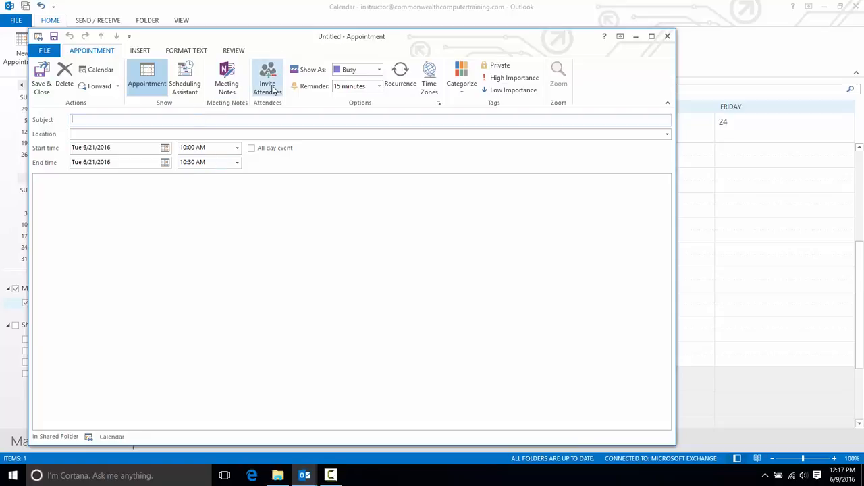
Invite attendees to make it a meeting and bring up the address book.
click(267, 79)
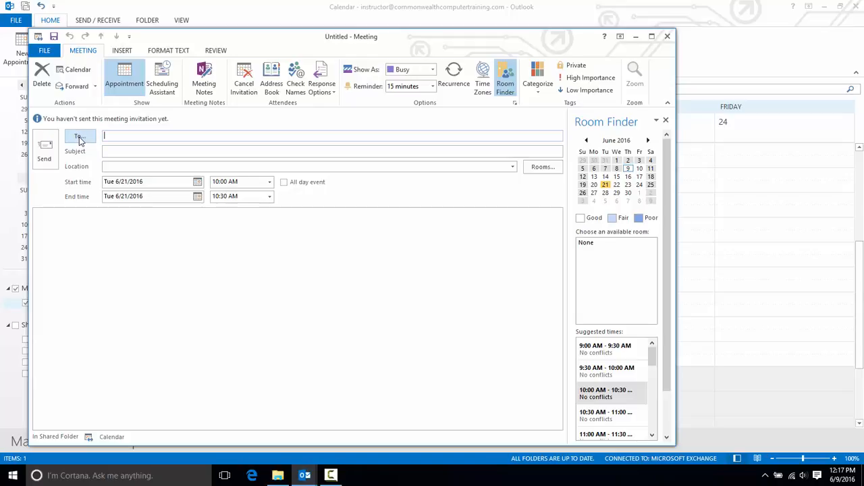
click(80, 135)
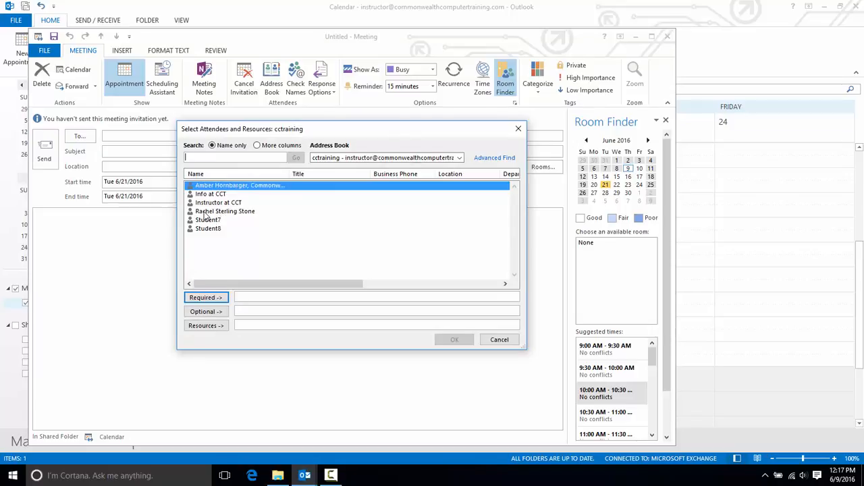
double_click(224, 210)
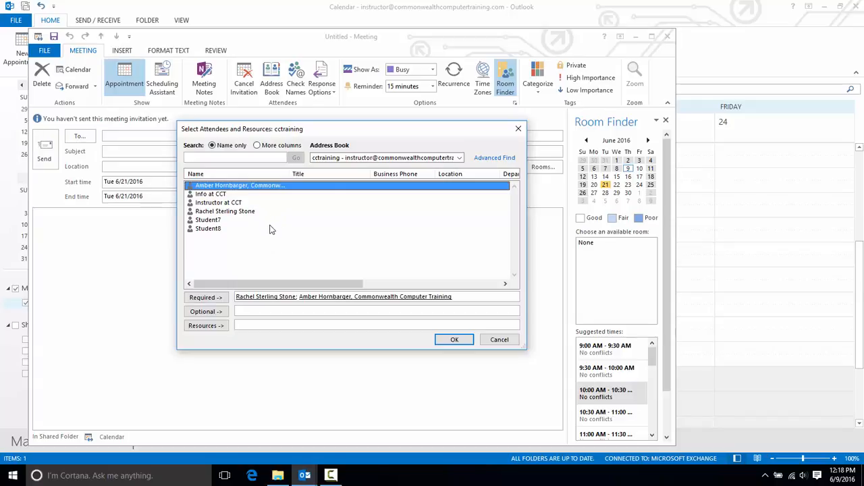
mouse_move(292, 216)
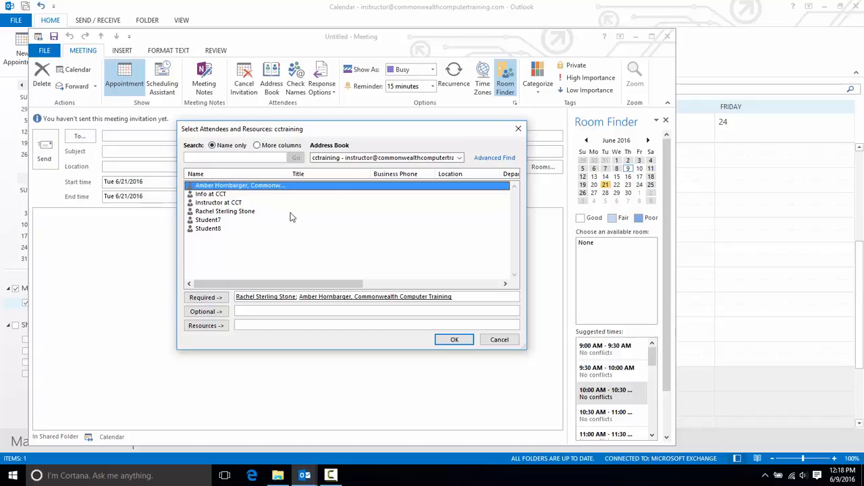
mouse_move(264, 255)
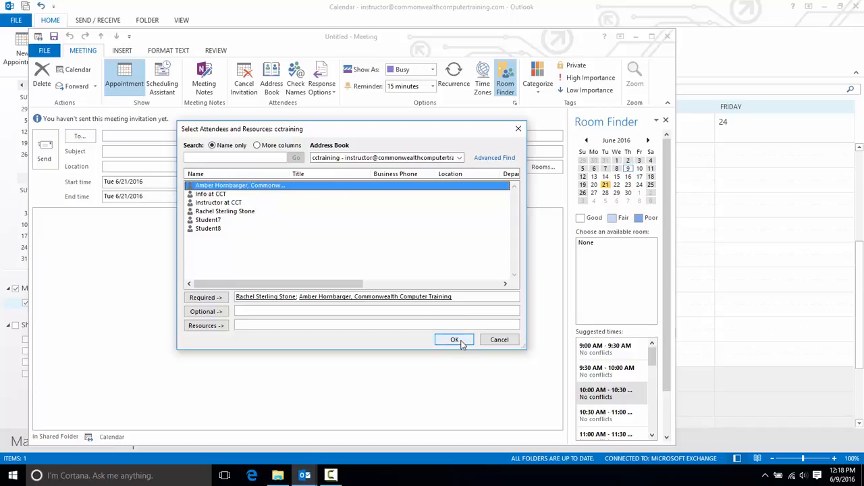
click(454, 340)
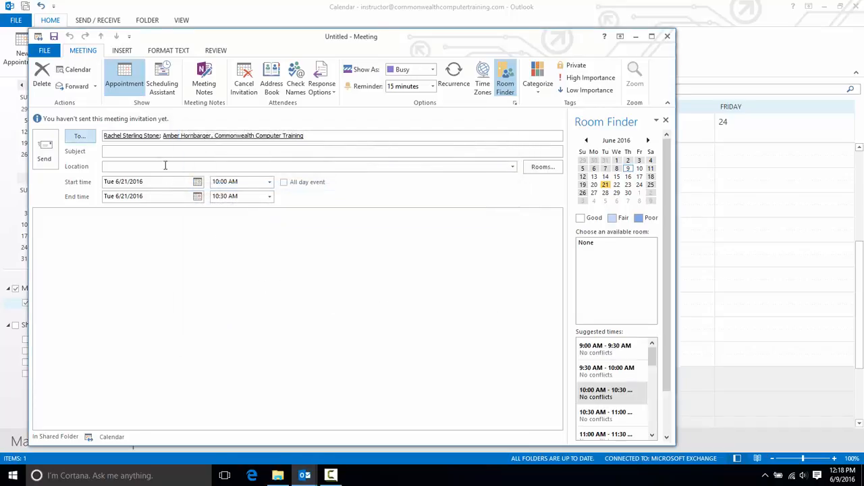
click(162, 77)
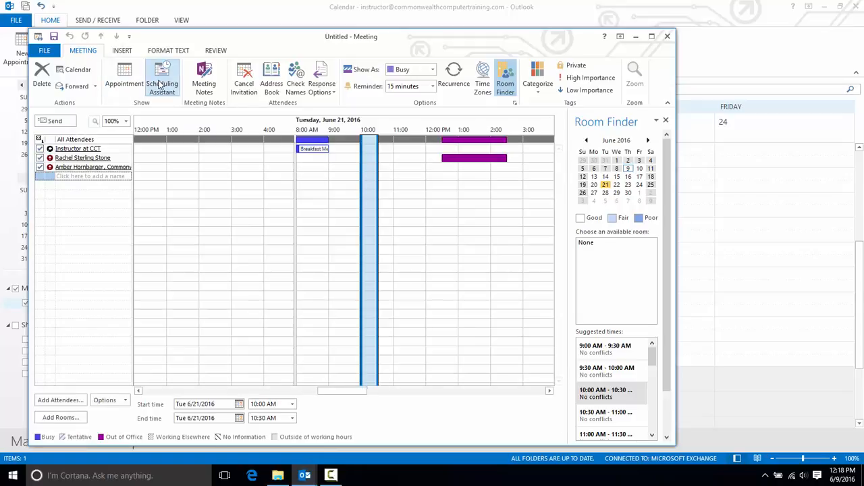
mouse_move(337, 208)
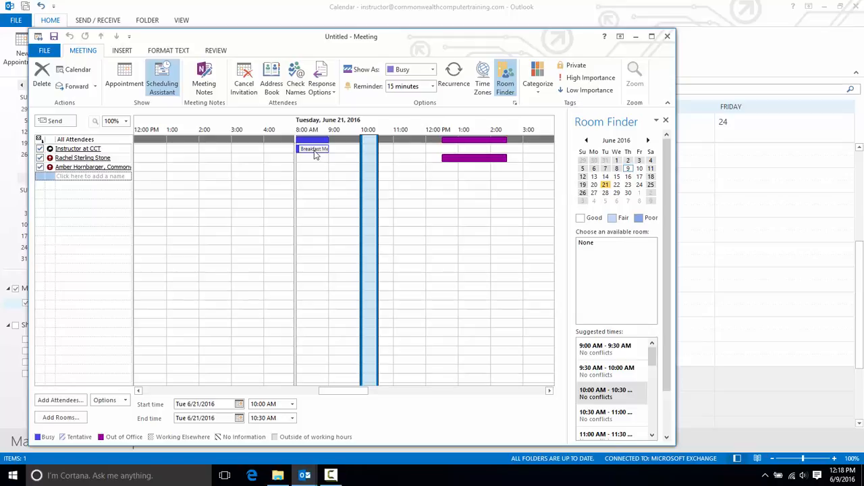
mouse_move(456, 167)
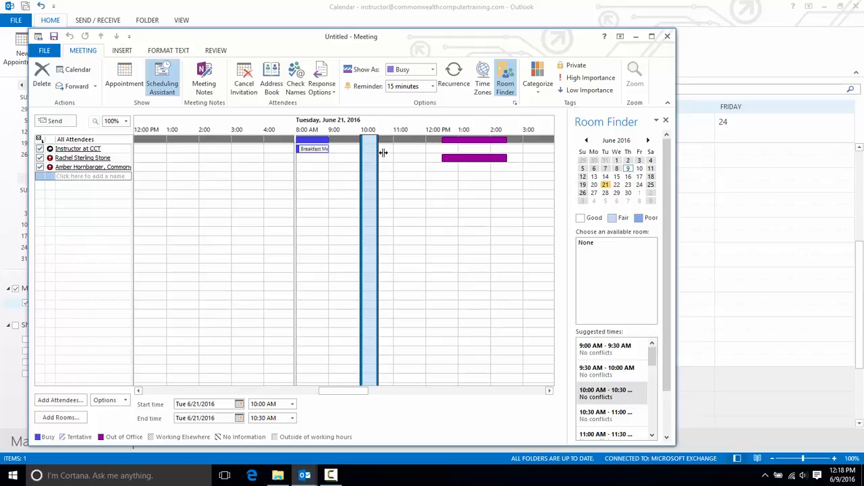
Move and stretch the meeting block to run 10:00–11:30 on Tuesday June 21, clear of conflicts.
drag(383, 151, 394, 151)
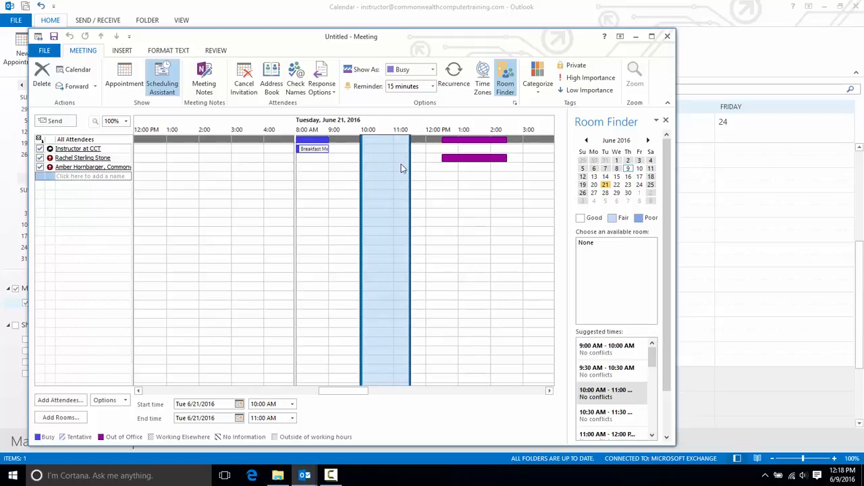
click(605, 416)
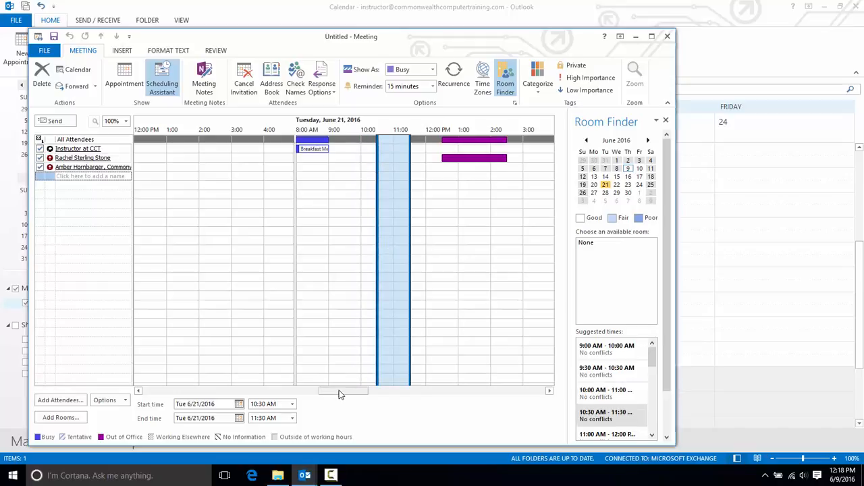
scroll(right, 3)
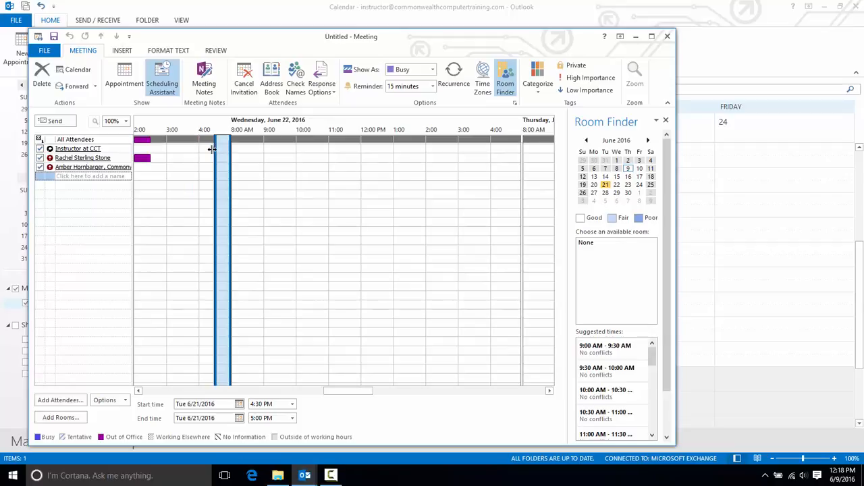
drag(222, 264, 209, 263)
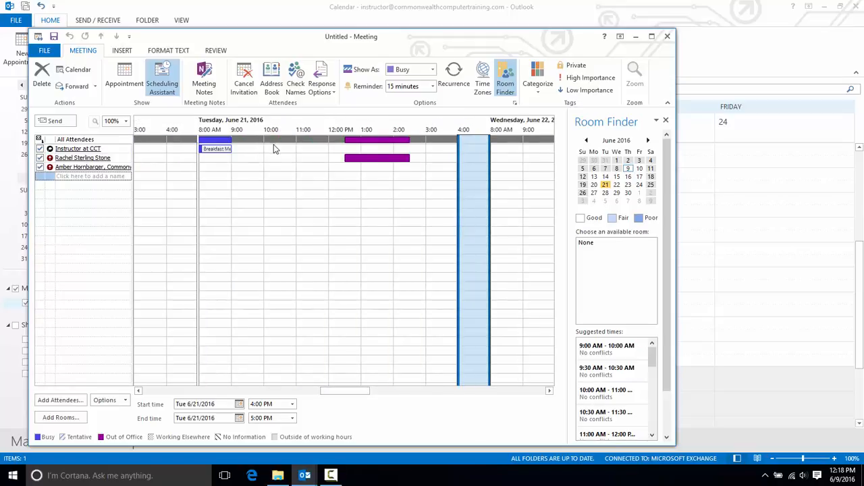
click(605, 393)
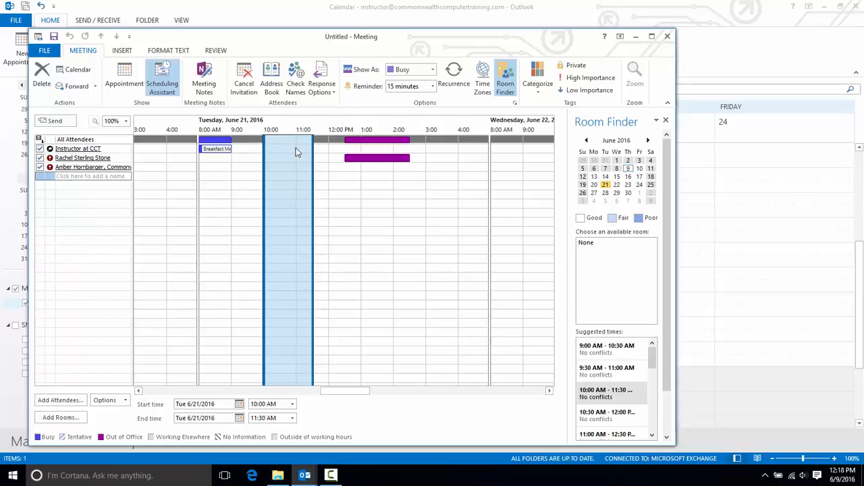
mouse_move(124, 75)
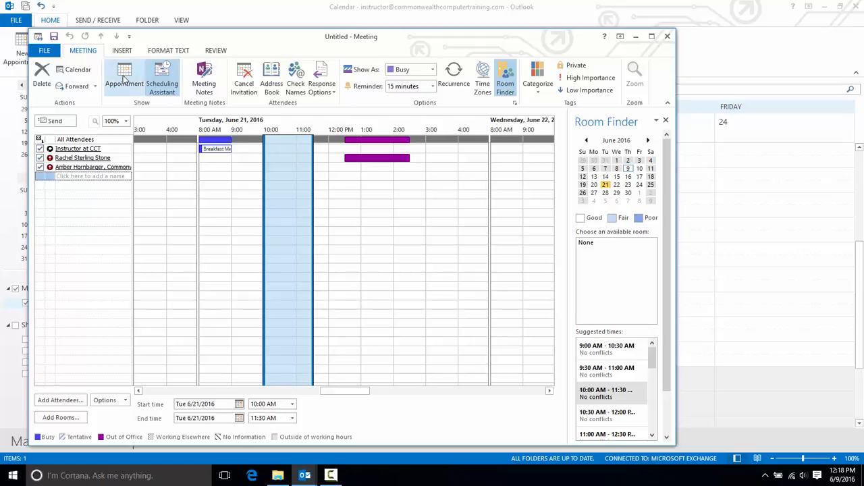
Enter subject 'Social Media Marketing' and location 'Conf Room B' on the meeting form.
click(124, 76)
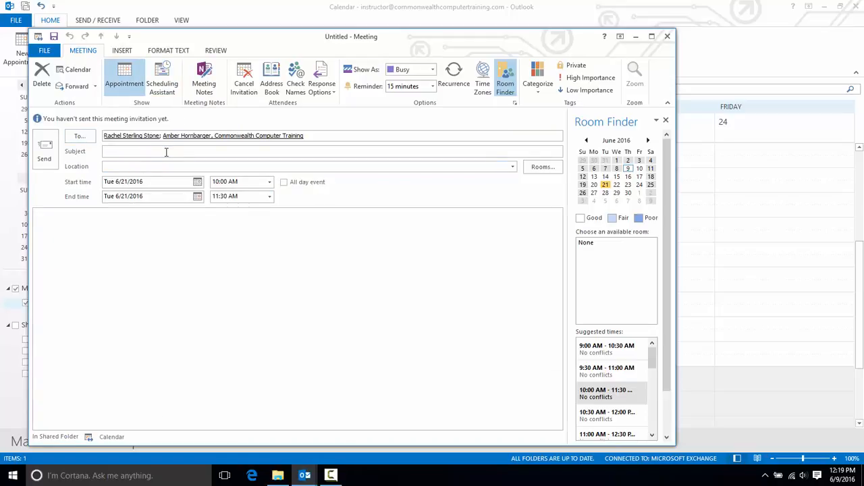
text(Soci)
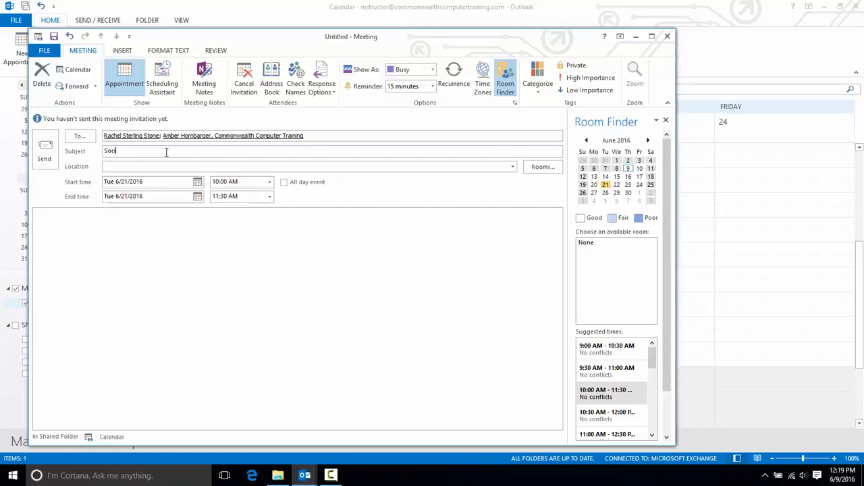
text(al Media Ma)
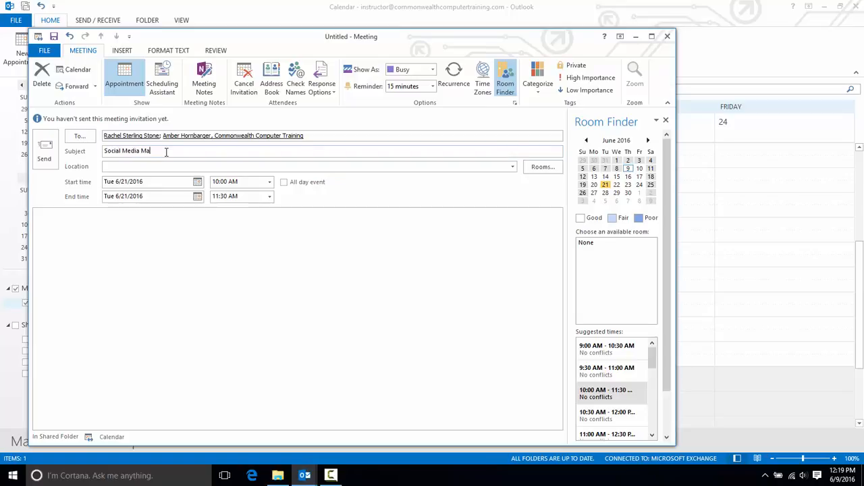
text(rketing)
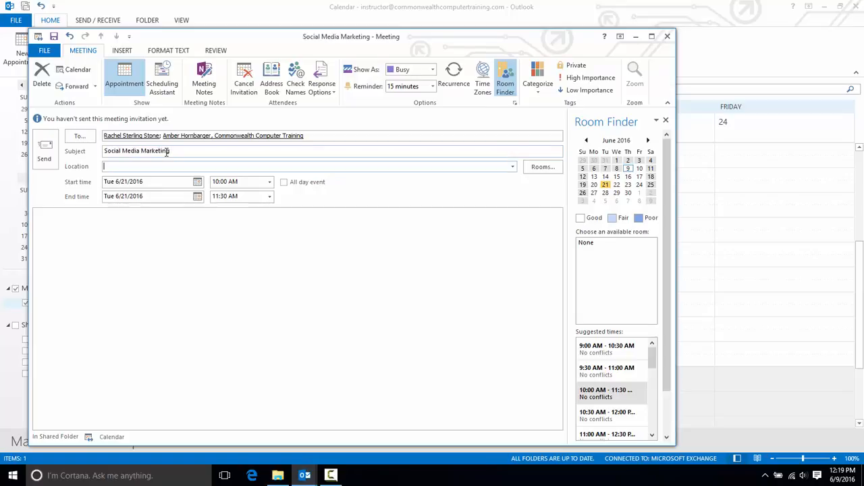
text(Conf Ro)
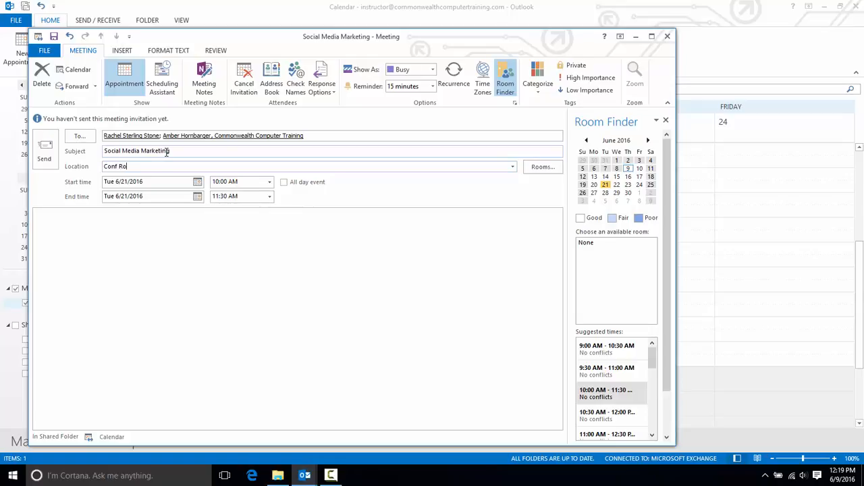
text(om B)
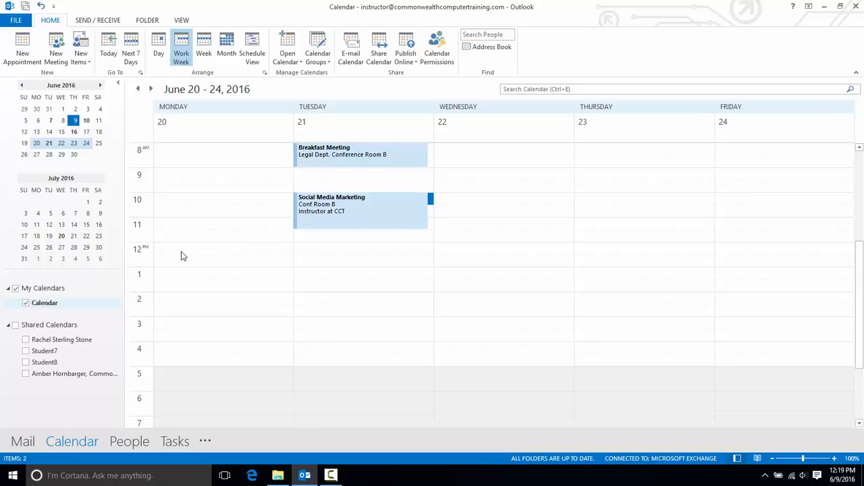
mouse_move(192, 259)
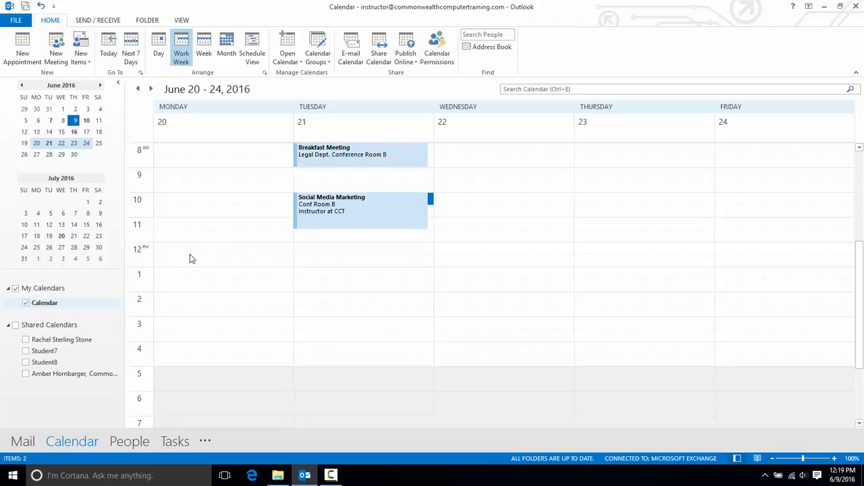
mouse_move(197, 276)
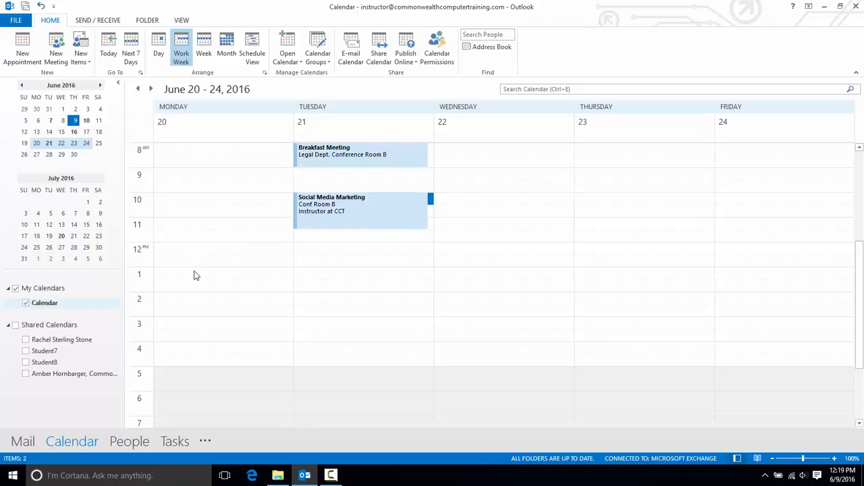